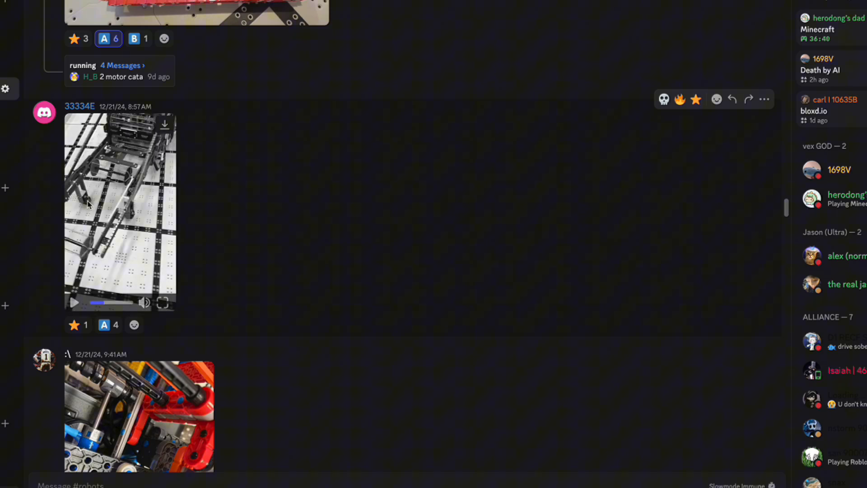
{"action": "mouse_move", "coordinate": [94, 246]}
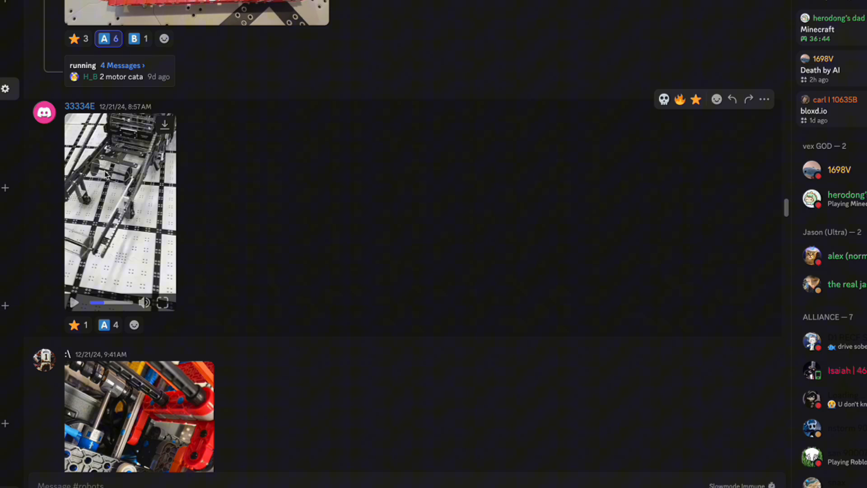
{"action": "mouse_move", "coordinate": [86, 174]}
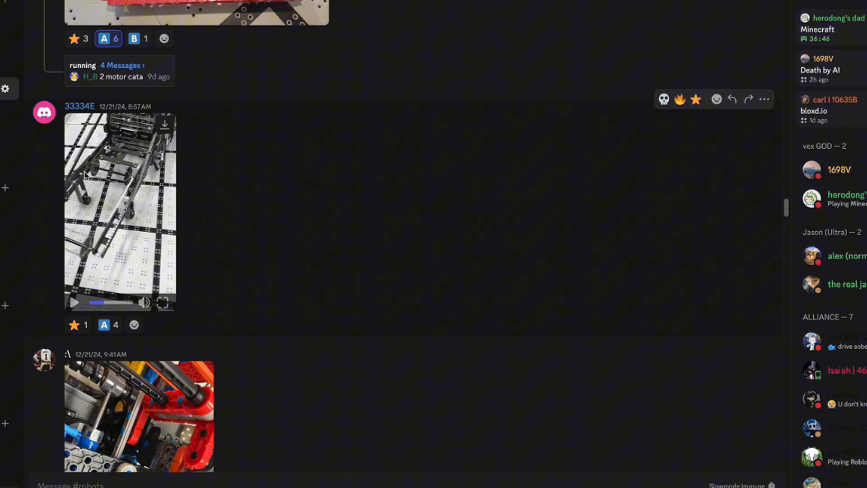
{"action": "mouse_move", "coordinate": [102, 182]}
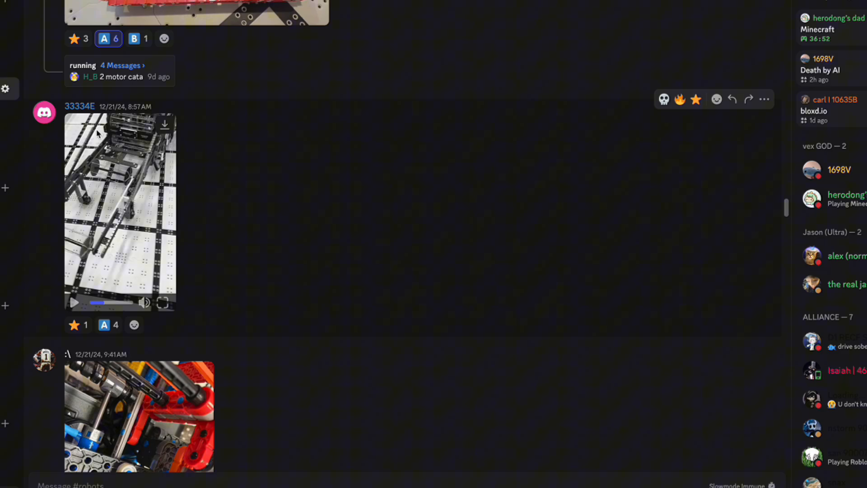
{"action": "mouse_move", "coordinate": [146, 169]}
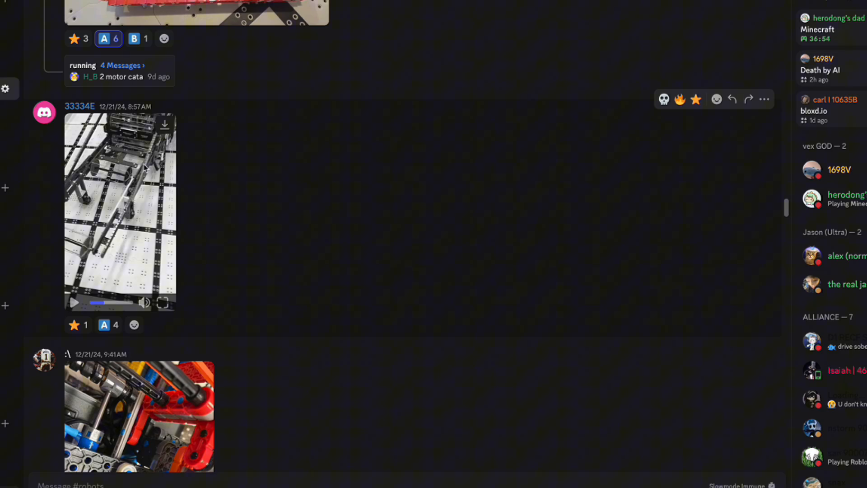
{"action": "mouse_move", "coordinate": [114, 240]}
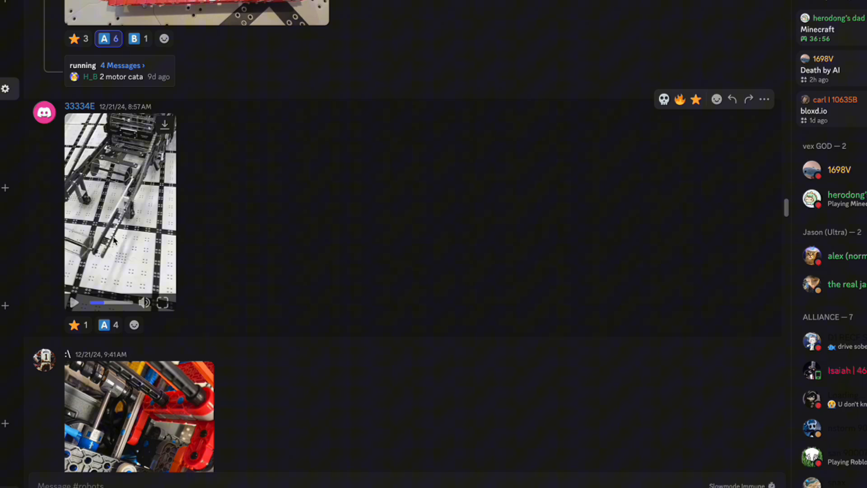
- Scroll down the #robots channel past the chassis video to the next photo posts
{"action": "left_click", "coordinate": [102, 324]}
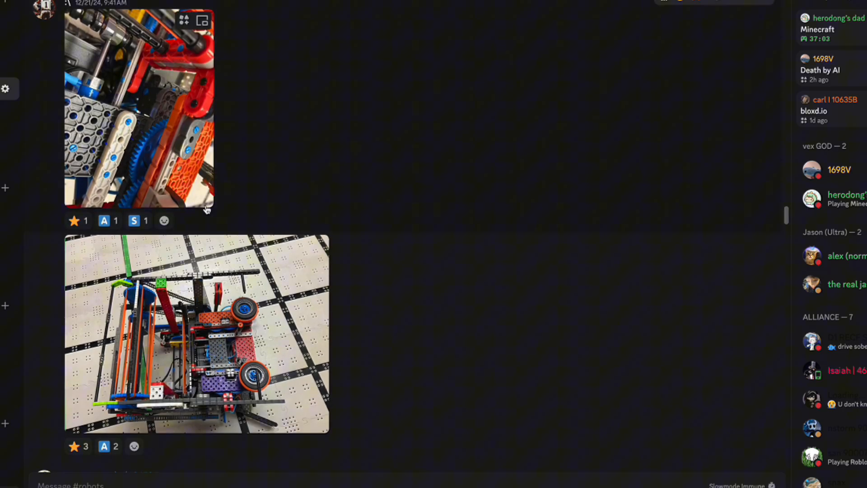
{"action": "left_click", "coordinate": [138, 107]}
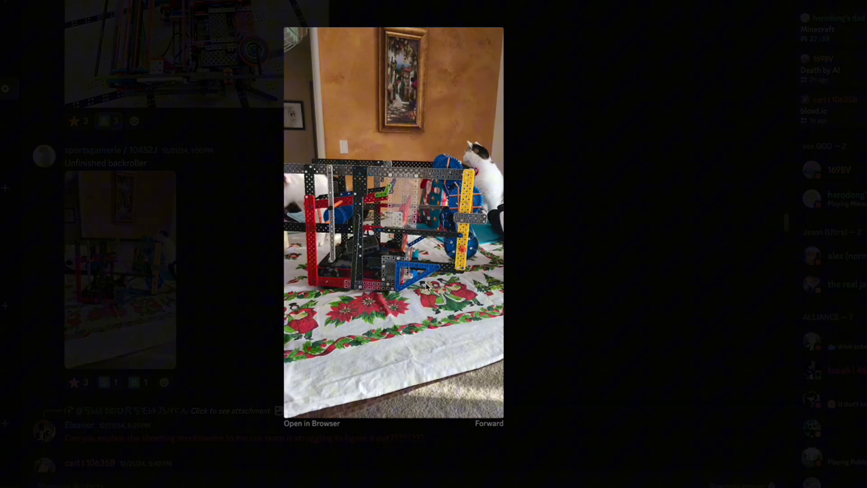
{"action": "mouse_move", "coordinate": [377, 211]}
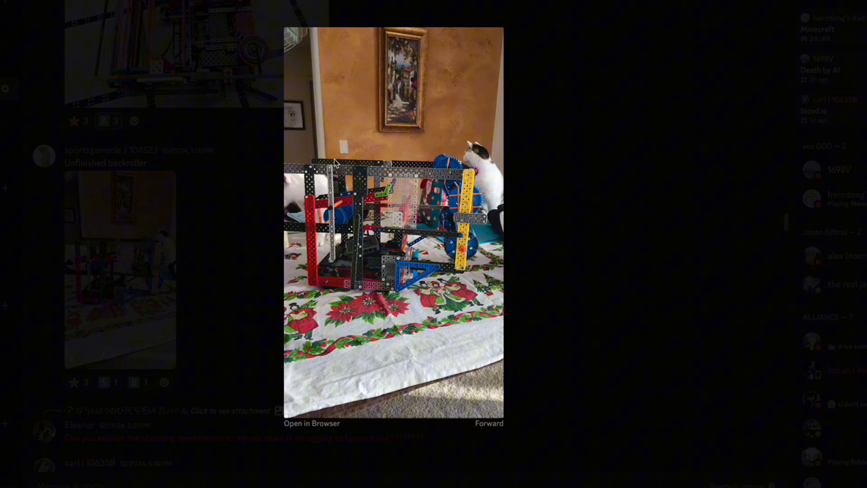
{"action": "mouse_move", "coordinate": [383, 190]}
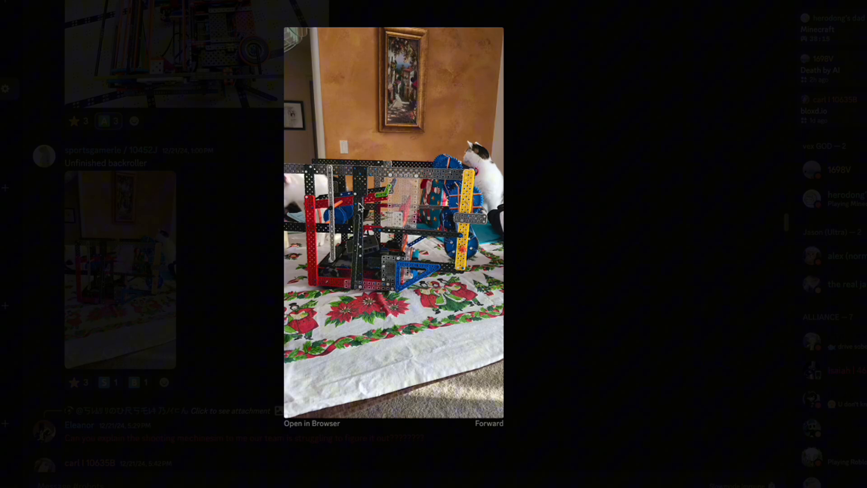
{"action": "mouse_move", "coordinate": [319, 227]}
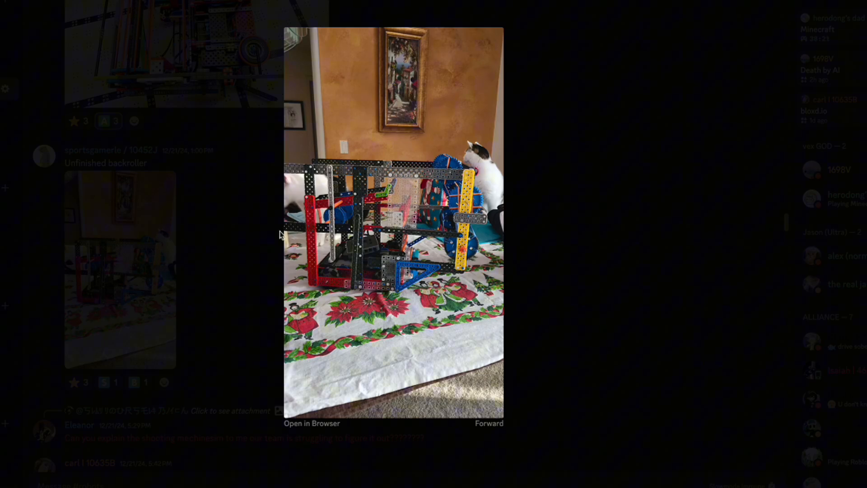
{"action": "mouse_move", "coordinate": [287, 174]}
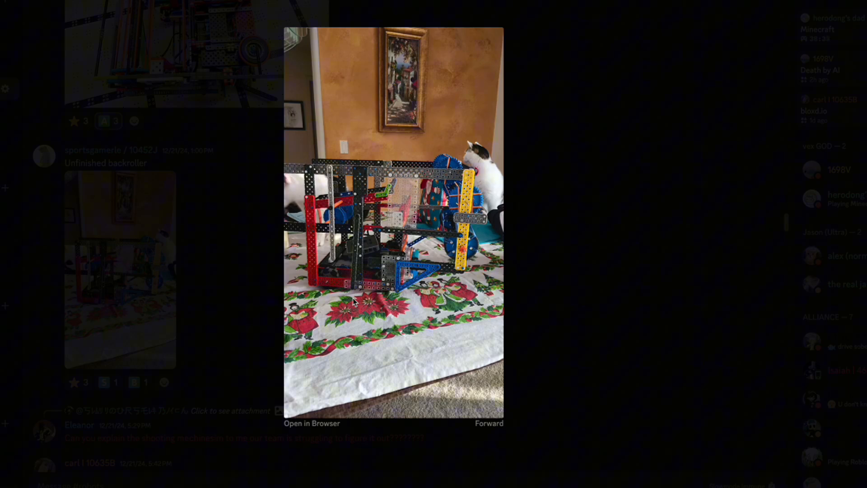
{"action": "mouse_move", "coordinate": [394, 277]}
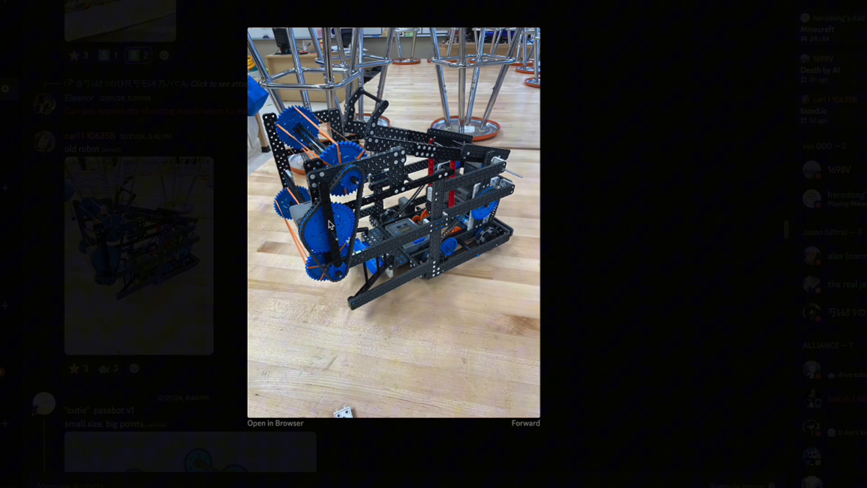
{"action": "mouse_move", "coordinate": [314, 205]}
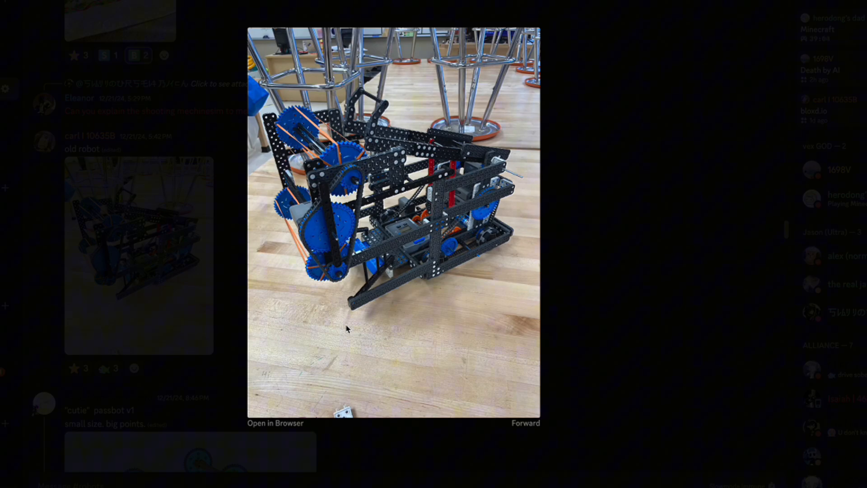
{"action": "mouse_move", "coordinate": [376, 292]}
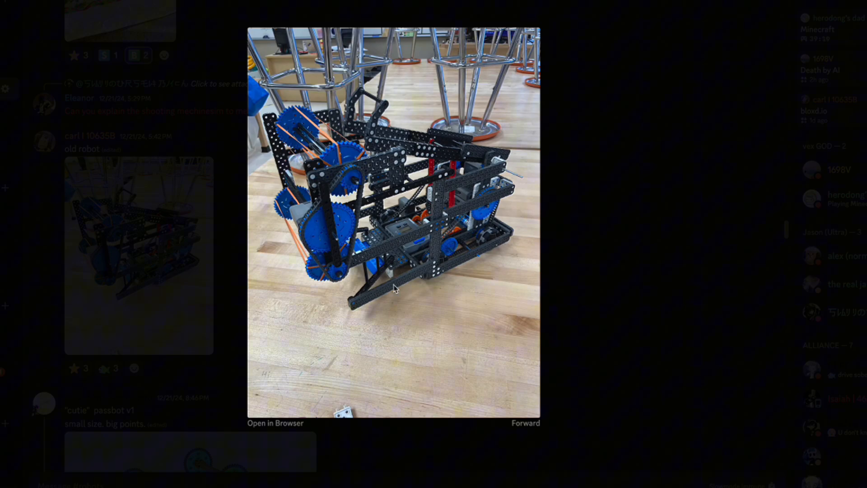
{"action": "mouse_move", "coordinate": [316, 169]}
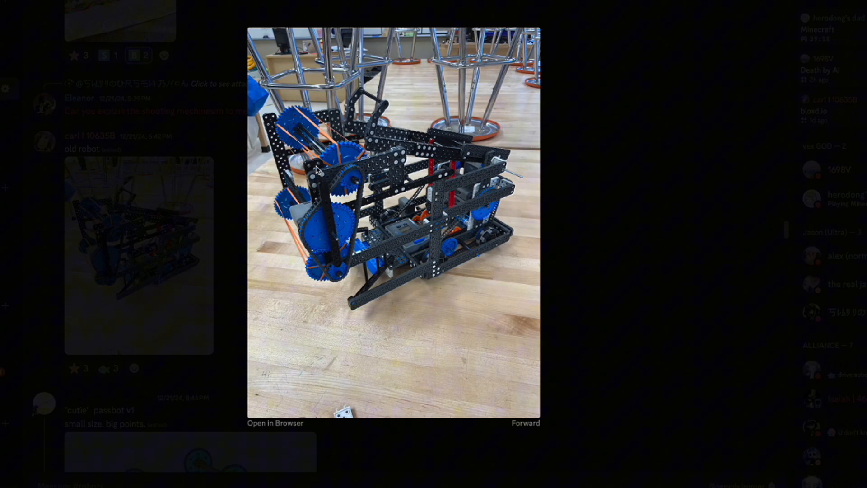
{"action": "mouse_move", "coordinate": [486, 261]}
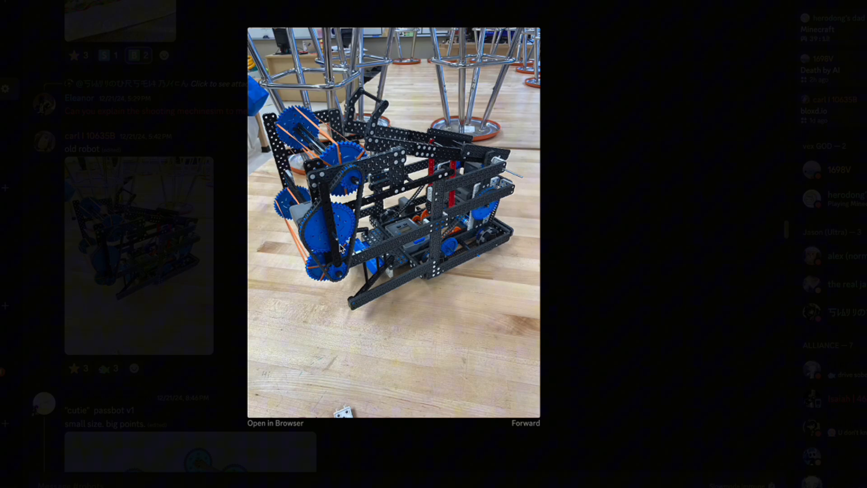
{"action": "mouse_move", "coordinate": [486, 278]}
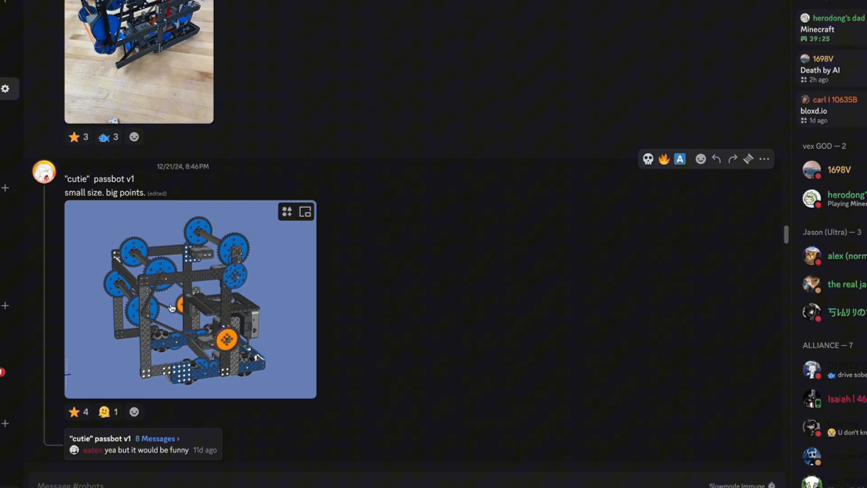
{"action": "mouse_move", "coordinate": [213, 279]}
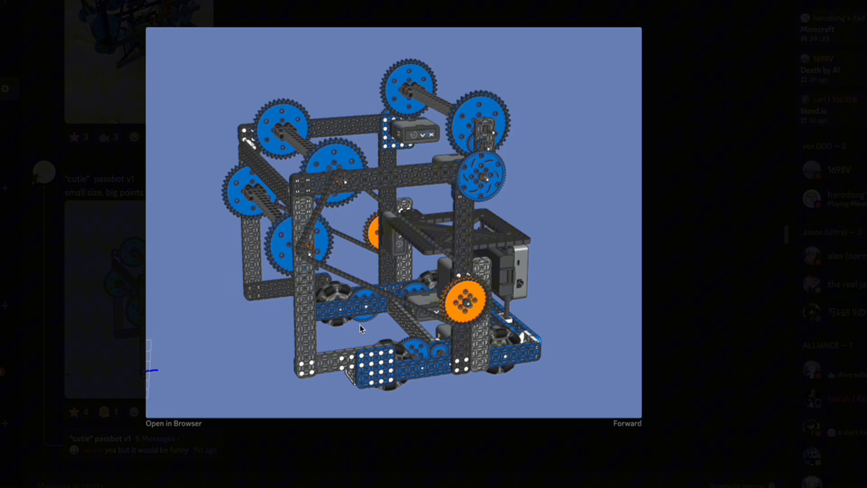
{"action": "mouse_move", "coordinate": [353, 324]}
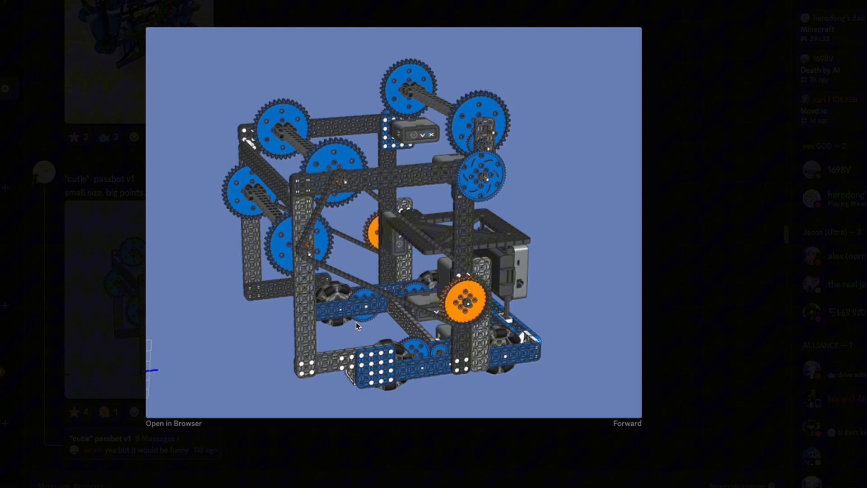
{"action": "mouse_move", "coordinate": [485, 297]}
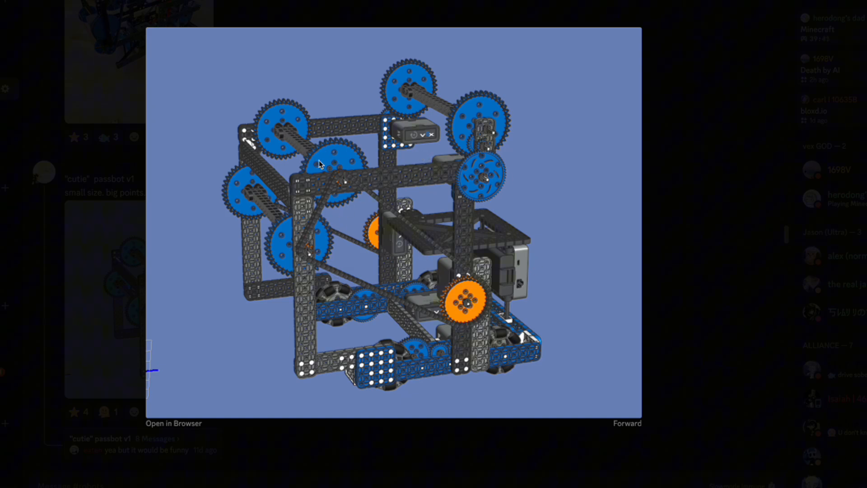
{"action": "mouse_move", "coordinate": [346, 182]}
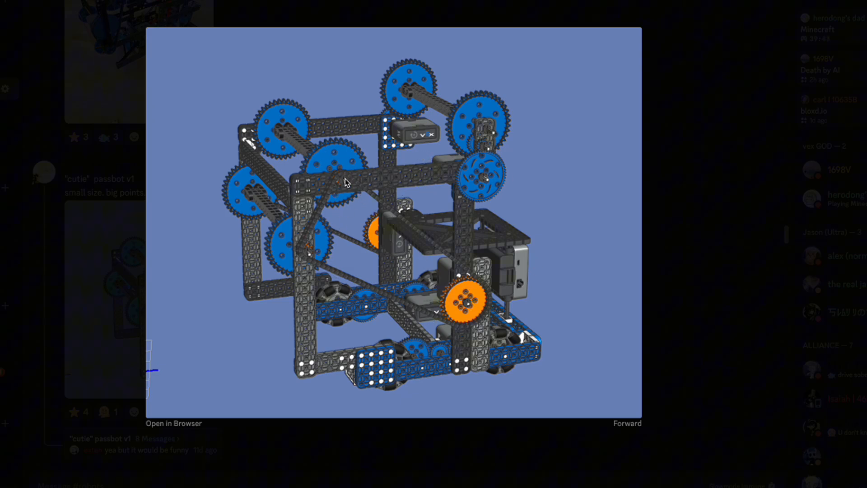
{"action": "mouse_move", "coordinate": [346, 197]}
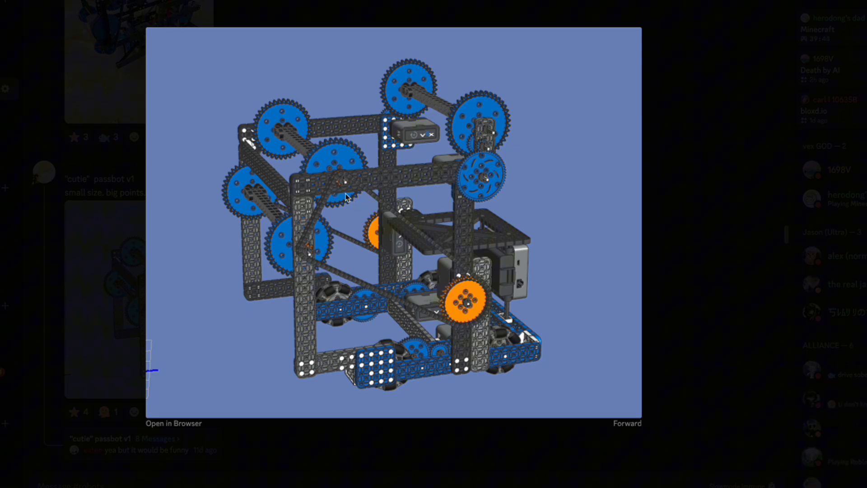
{"action": "mouse_move", "coordinate": [477, 74]}
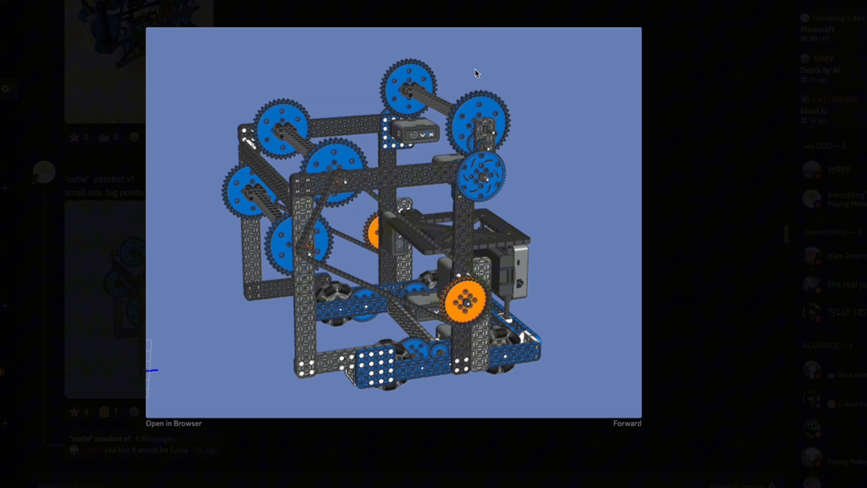
{"action": "mouse_move", "coordinate": [312, 216]}
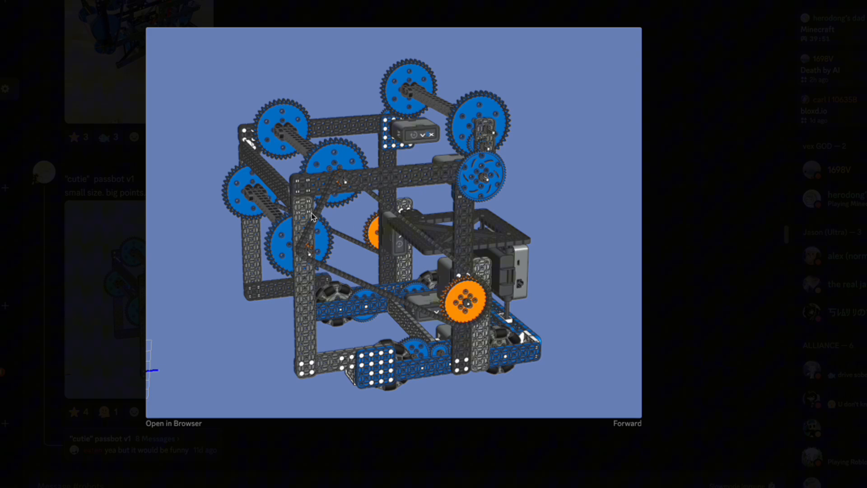
{"action": "mouse_move", "coordinate": [492, 198]}
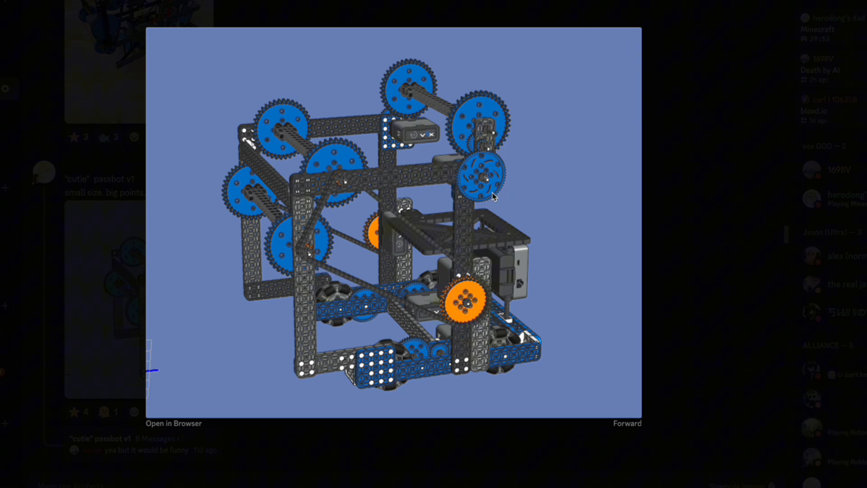
{"action": "mouse_move", "coordinate": [358, 236]}
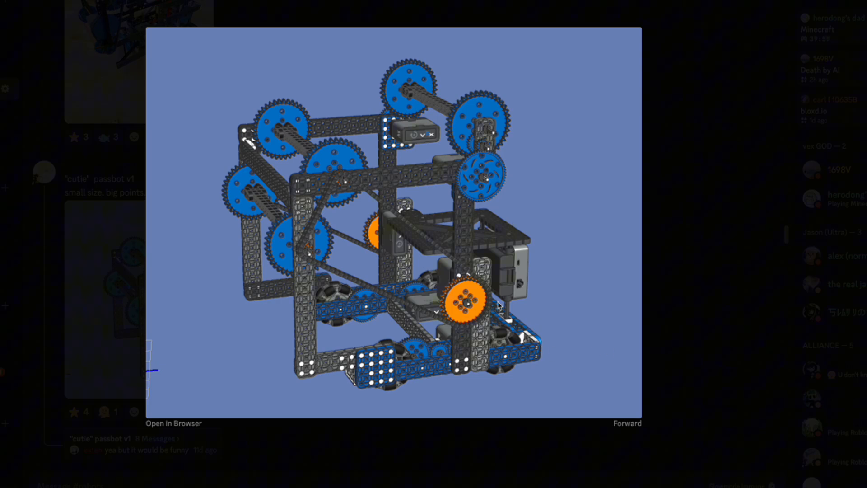
{"action": "mouse_move", "coordinate": [274, 226]}
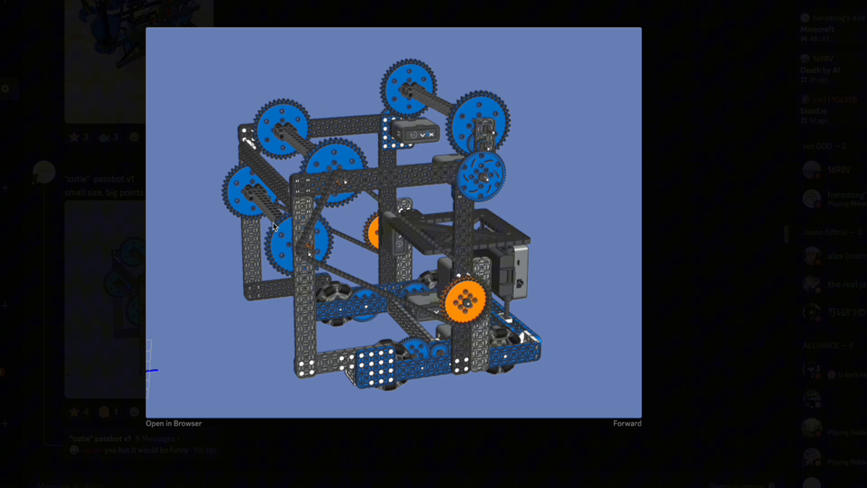
{"action": "mouse_move", "coordinate": [719, 153]}
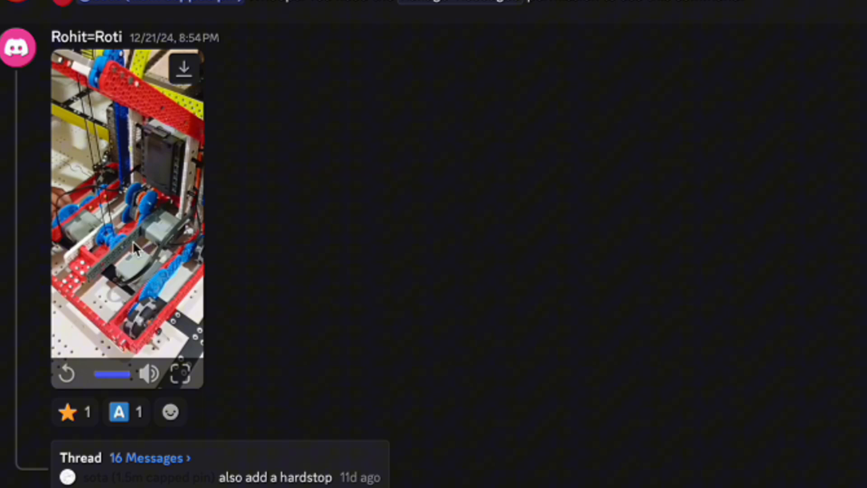
{"action": "mouse_move", "coordinate": [140, 299]}
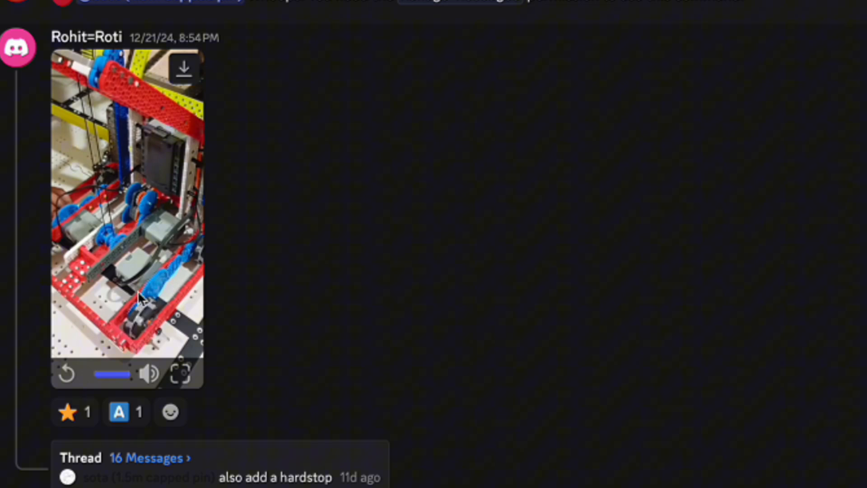
{"action": "mouse_move", "coordinate": [127, 216]}
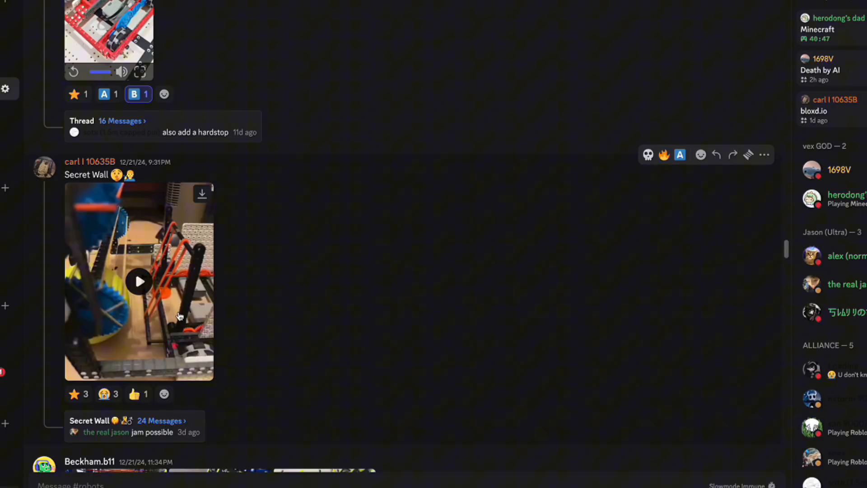
{"action": "mouse_move", "coordinate": [147, 290]}
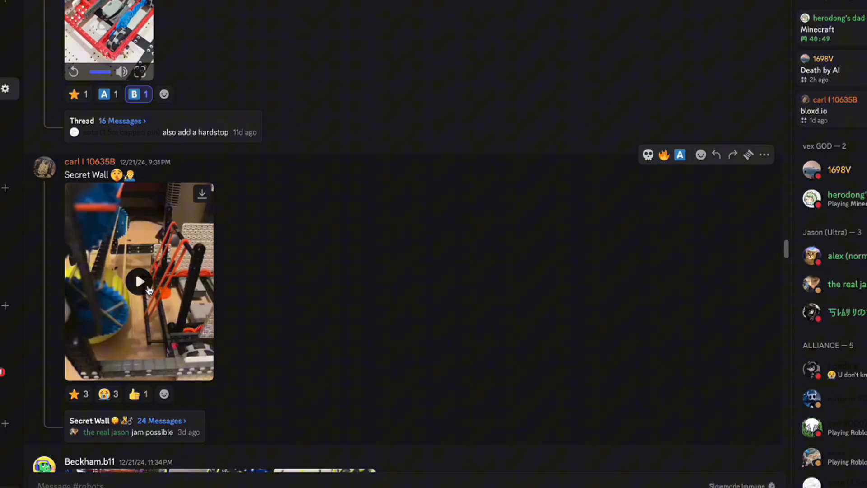
- Play Carl's 9-second Secret Wall robot video through to 0:09
{"action": "left_click", "coordinate": [138, 281]}
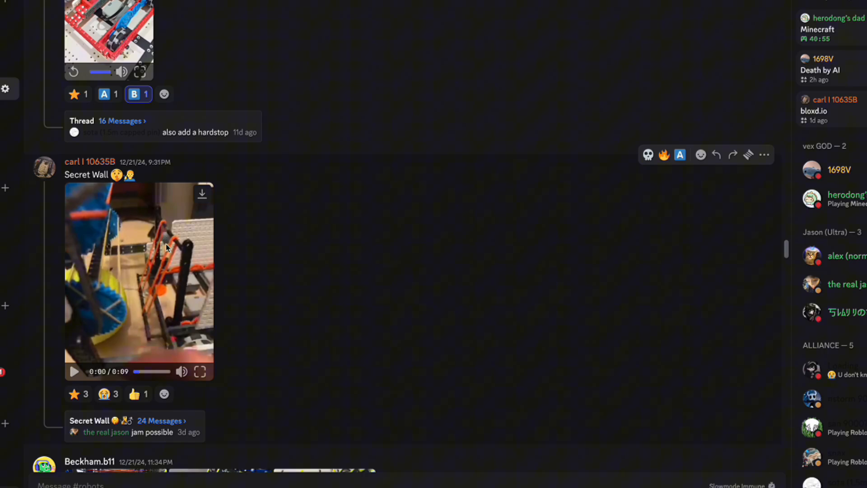
{"action": "left_click", "coordinate": [74, 371]}
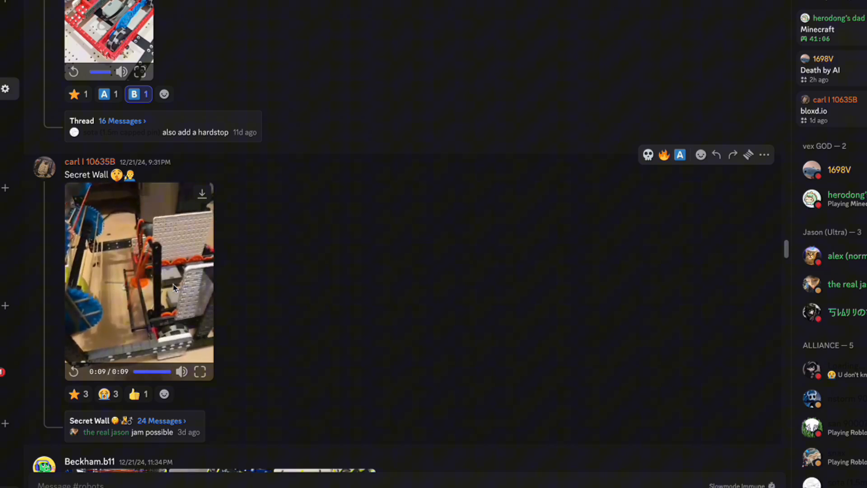
{"action": "left_click", "coordinate": [73, 371]}
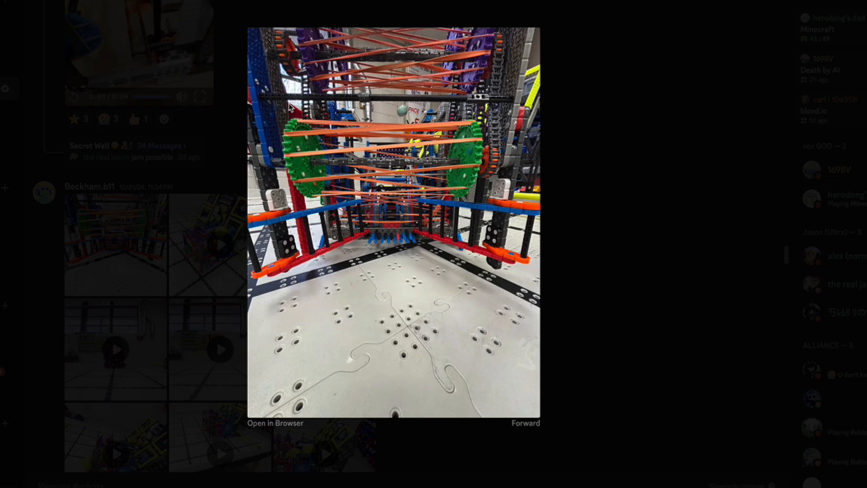
{"action": "mouse_move", "coordinate": [493, 98]}
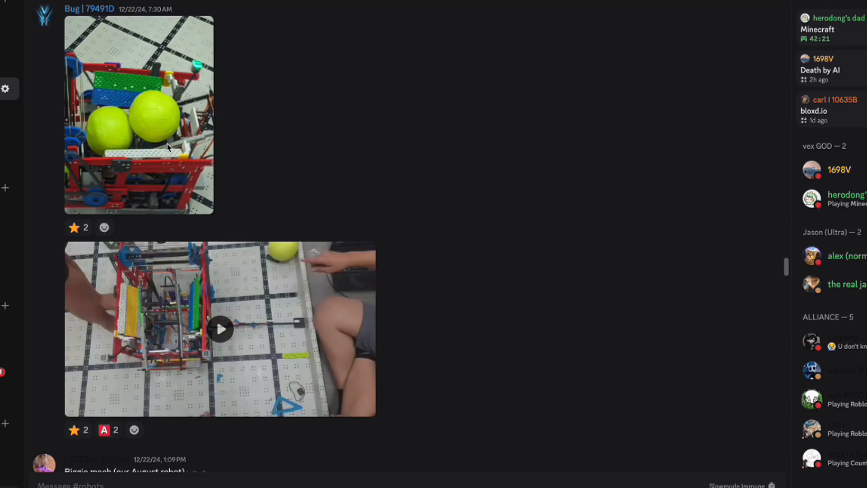
- Enlarge Bug | 79491D's photo of the robot holding two yellow balls in the lightbox
{"action": "left_click", "coordinate": [138, 114]}
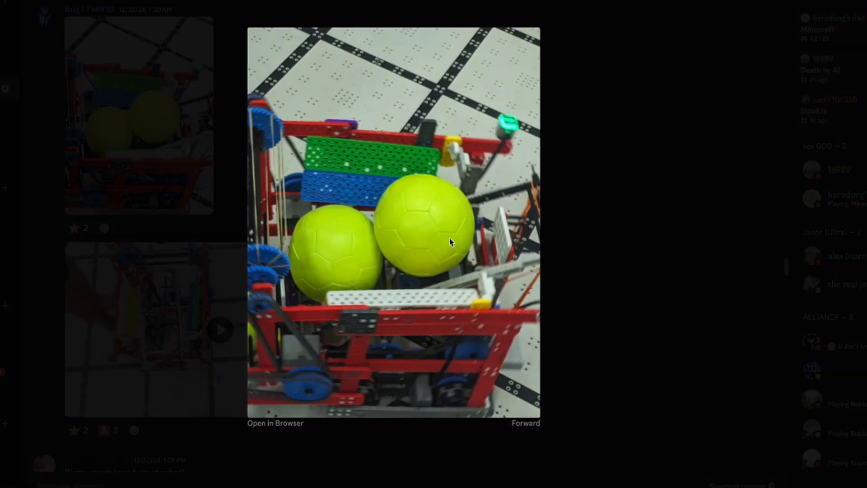
{"action": "mouse_move", "coordinate": [447, 365]}
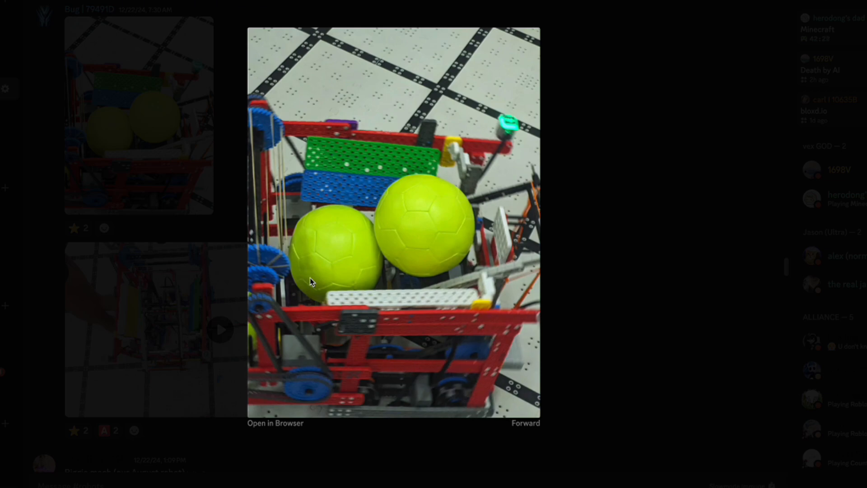
{"action": "mouse_move", "coordinate": [353, 337]}
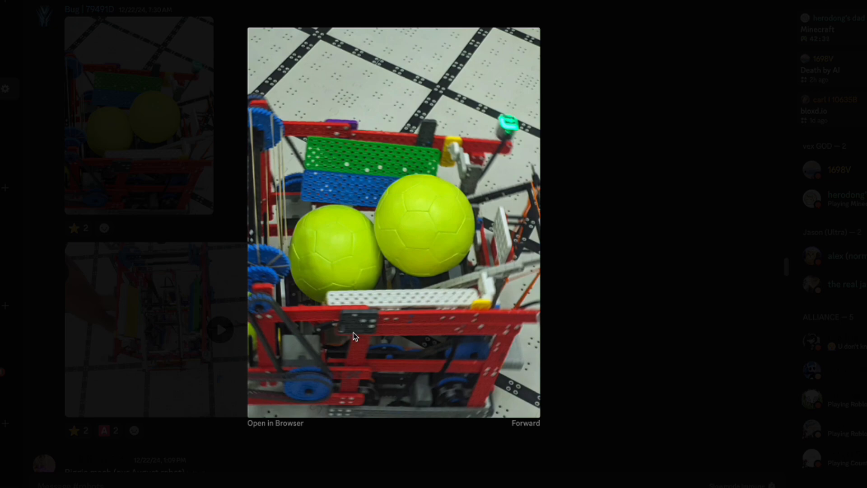
{"action": "mouse_move", "coordinate": [477, 376]}
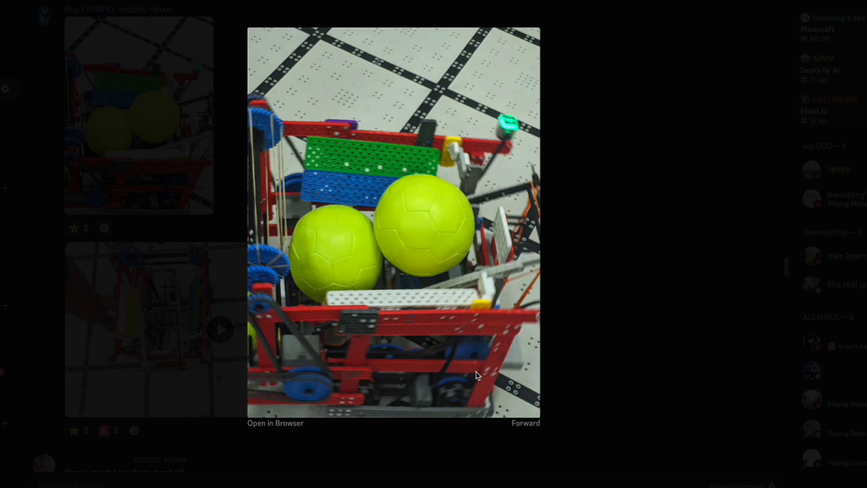
{"action": "mouse_move", "coordinate": [329, 411]}
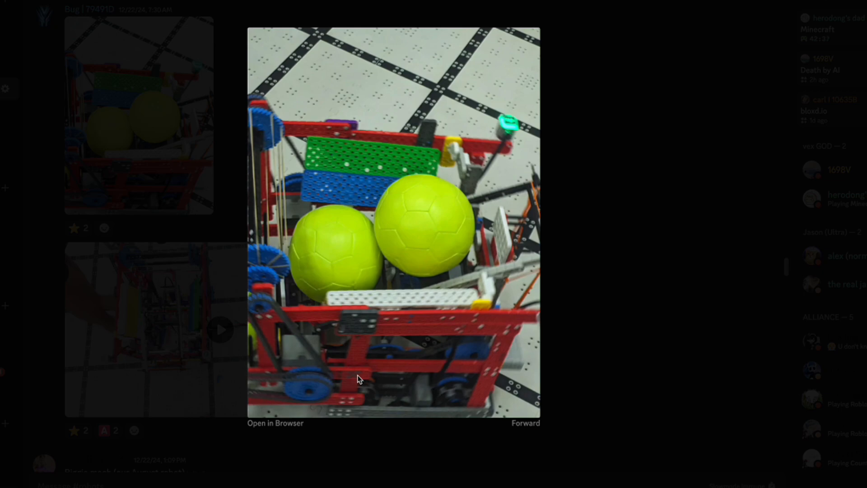
{"action": "mouse_move", "coordinate": [352, 165]}
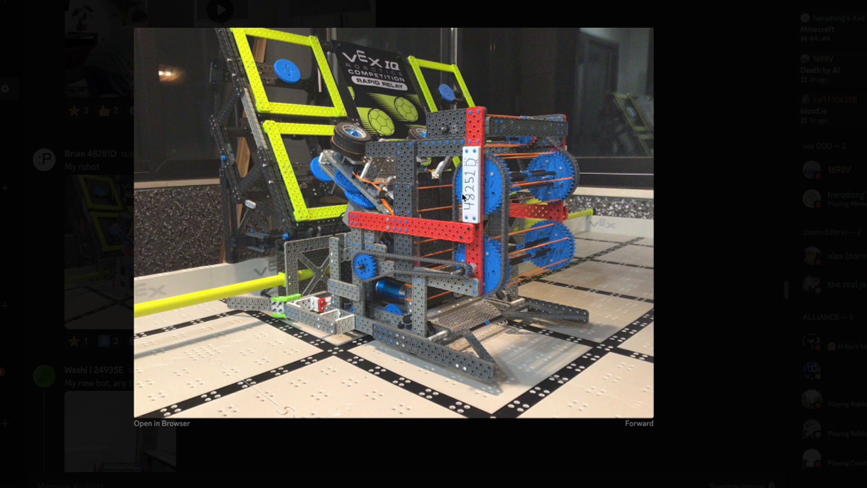
{"action": "mouse_move", "coordinate": [326, 247]}
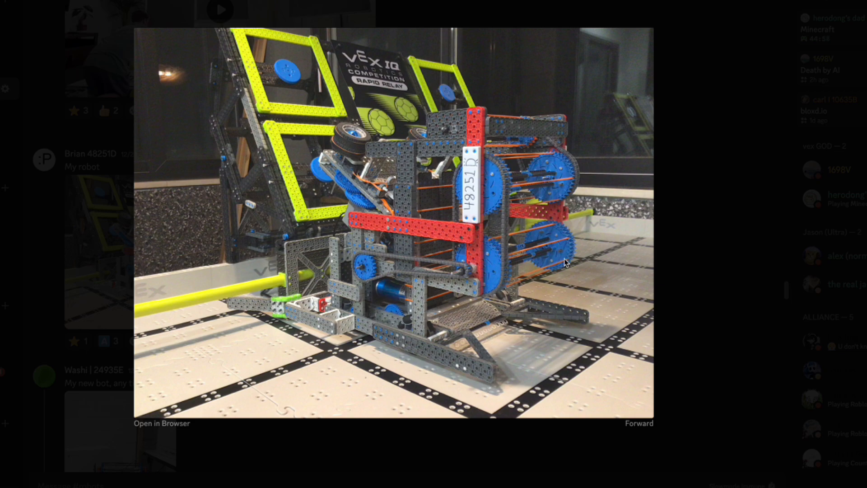
{"action": "mouse_move", "coordinate": [572, 375]}
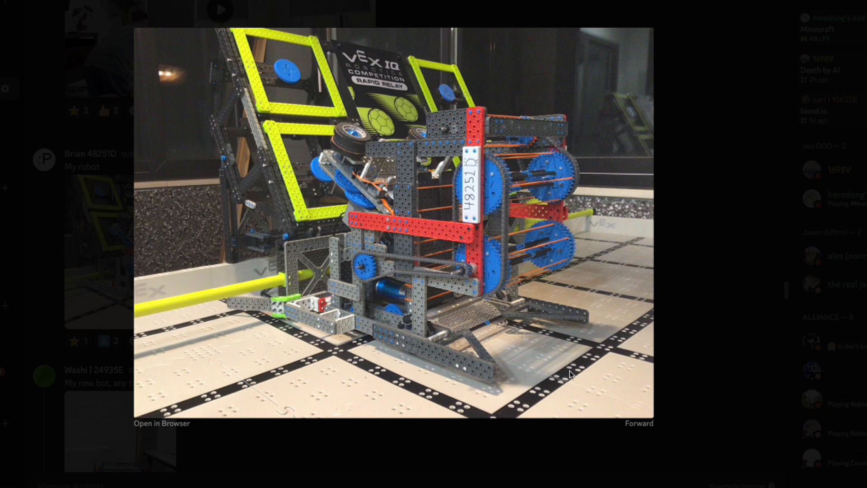
{"action": "mouse_move", "coordinate": [358, 302]}
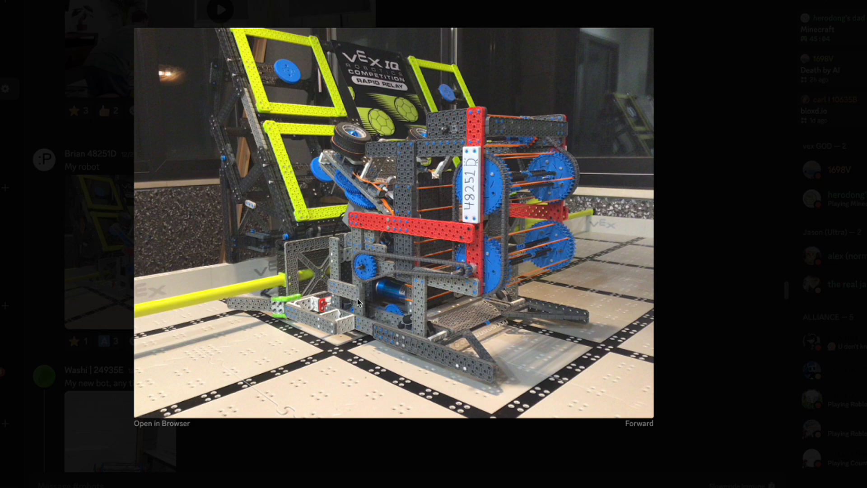
{"action": "mouse_move", "coordinate": [431, 217]}
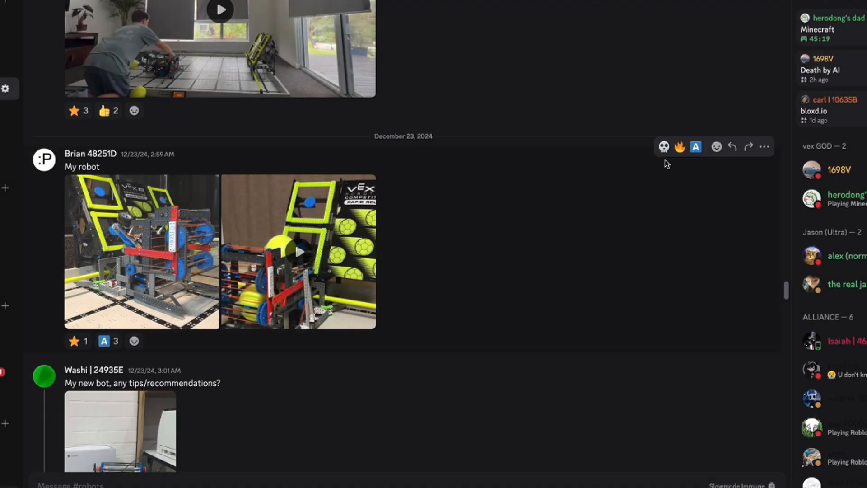
- Add a B rating reaction to the robot 48251D post
{"action": "left_click", "coordinate": [715, 146]}
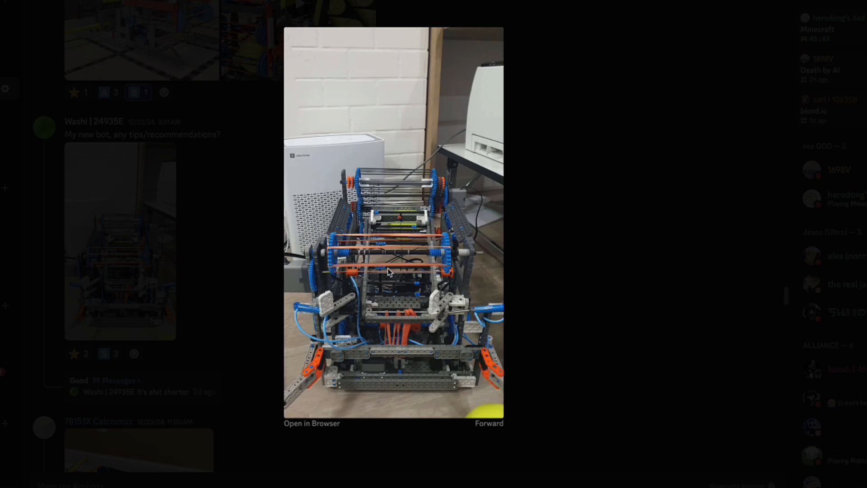
{"action": "mouse_move", "coordinate": [589, 308]}
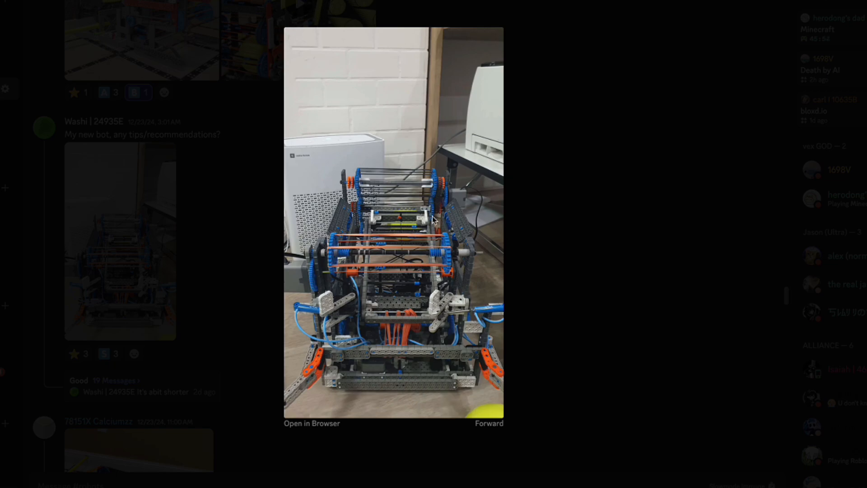
{"action": "mouse_move", "coordinate": [380, 209]}
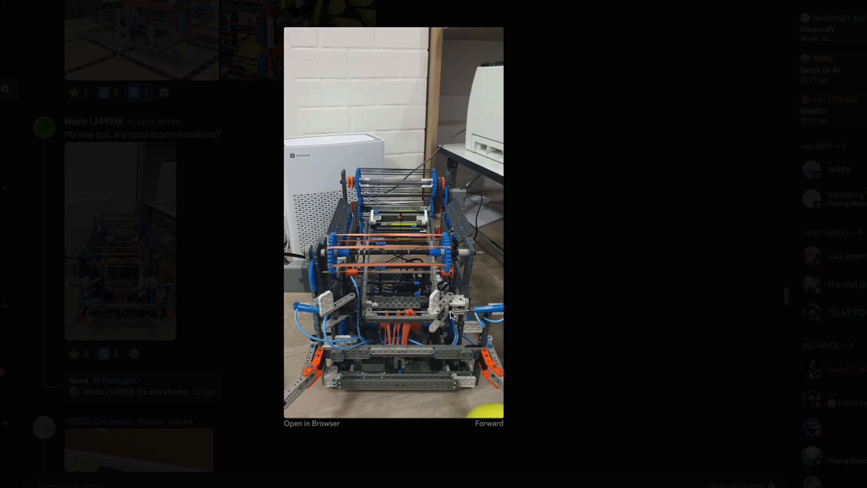
{"action": "mouse_move", "coordinate": [224, 286]}
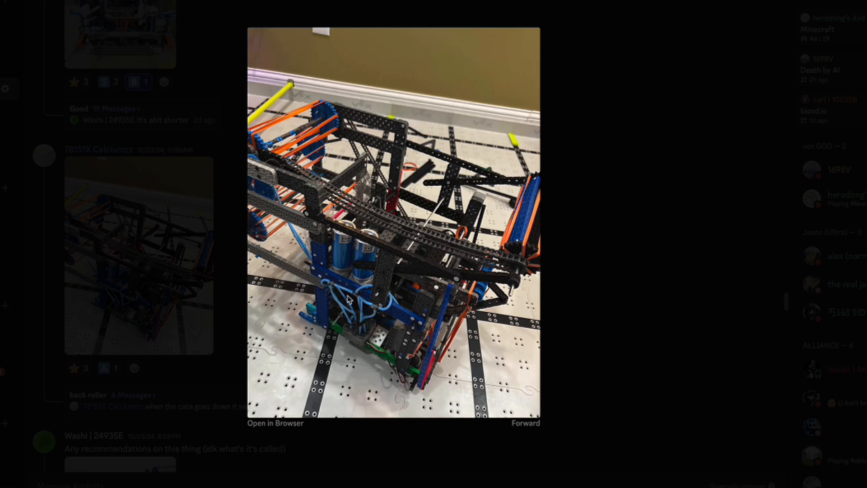
{"action": "mouse_move", "coordinate": [371, 340]}
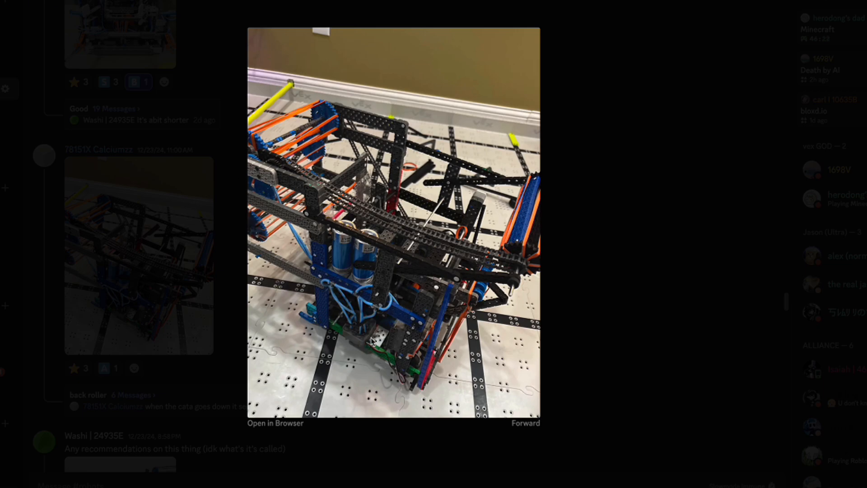
{"action": "mouse_move", "coordinate": [414, 264]}
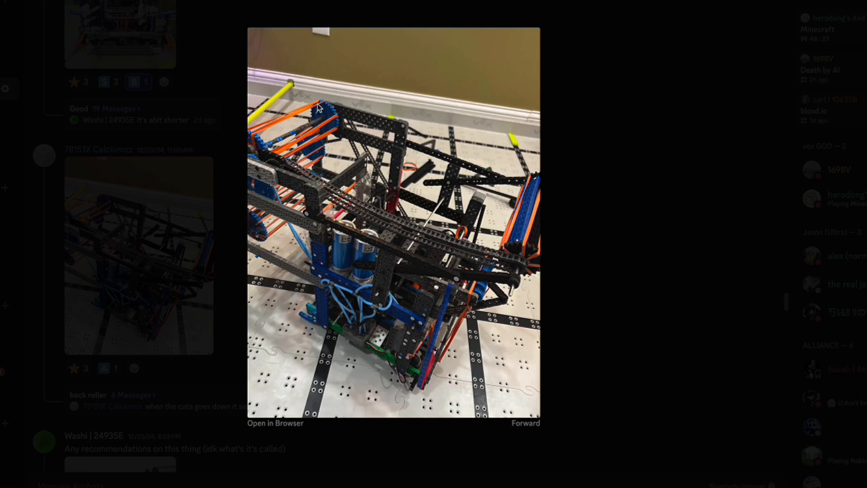
{"action": "mouse_move", "coordinate": [482, 264]}
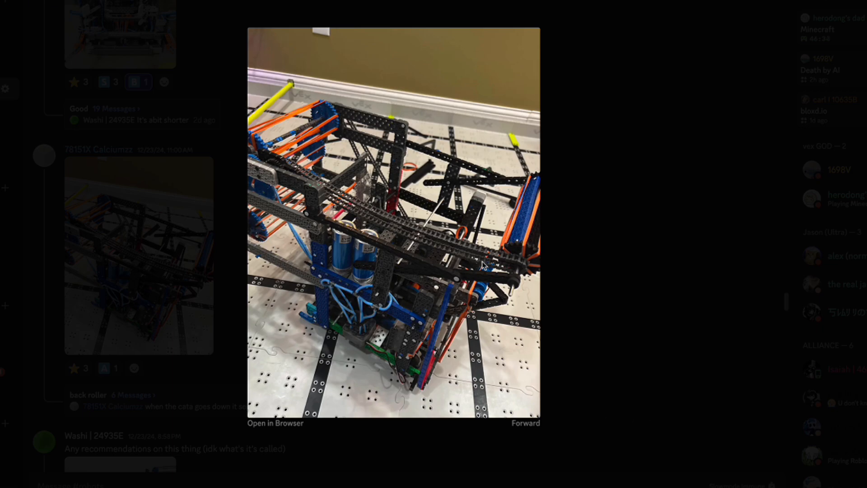
{"action": "mouse_move", "coordinate": [503, 299]}
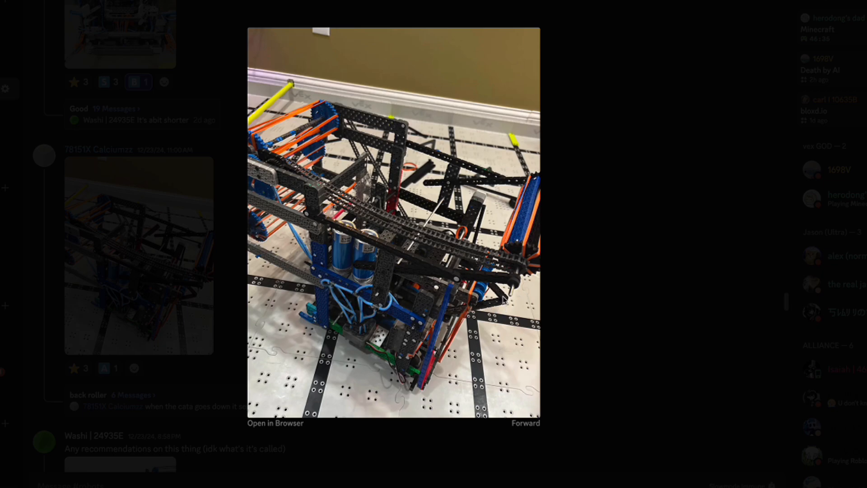
{"action": "mouse_move", "coordinate": [557, 344]}
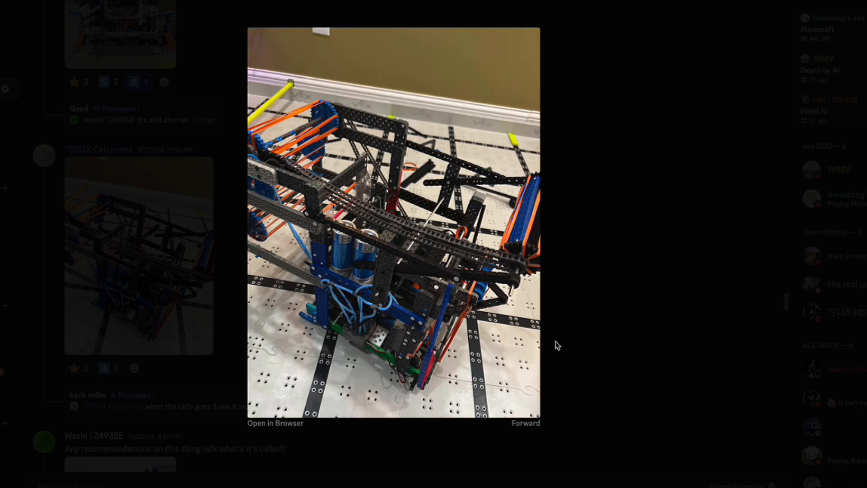
{"action": "mouse_move", "coordinate": [517, 269]}
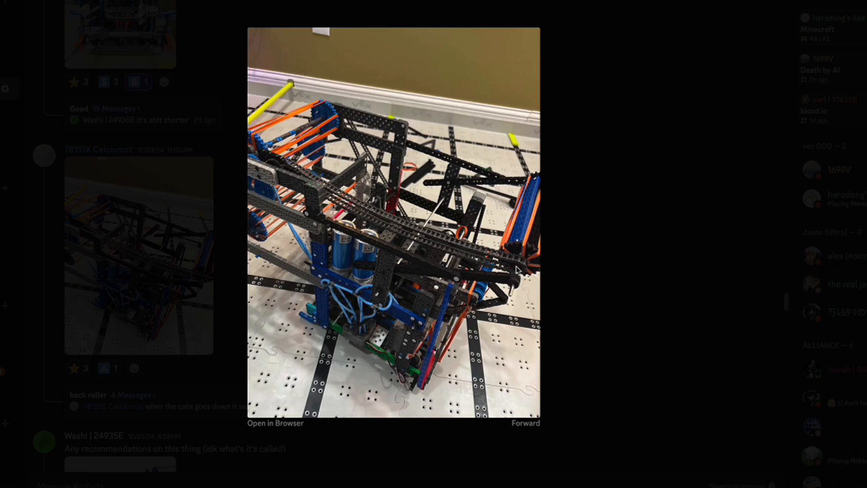
{"action": "mouse_move", "coordinate": [422, 311]}
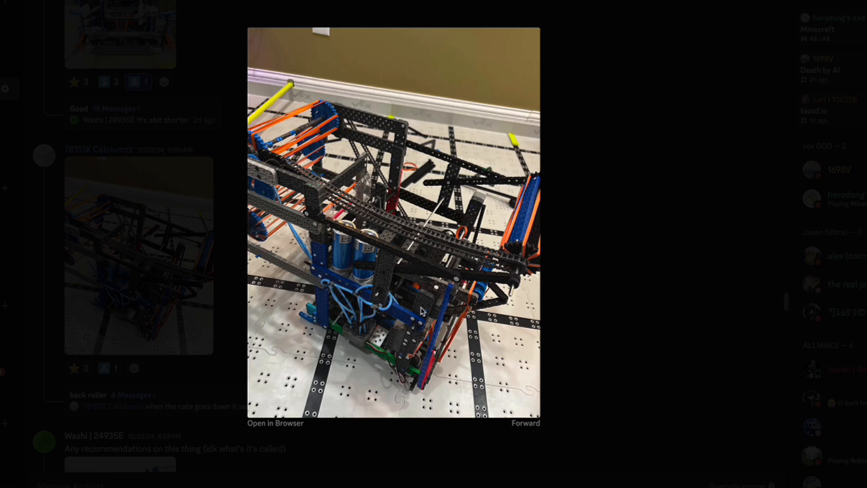
{"action": "mouse_move", "coordinate": [576, 293]}
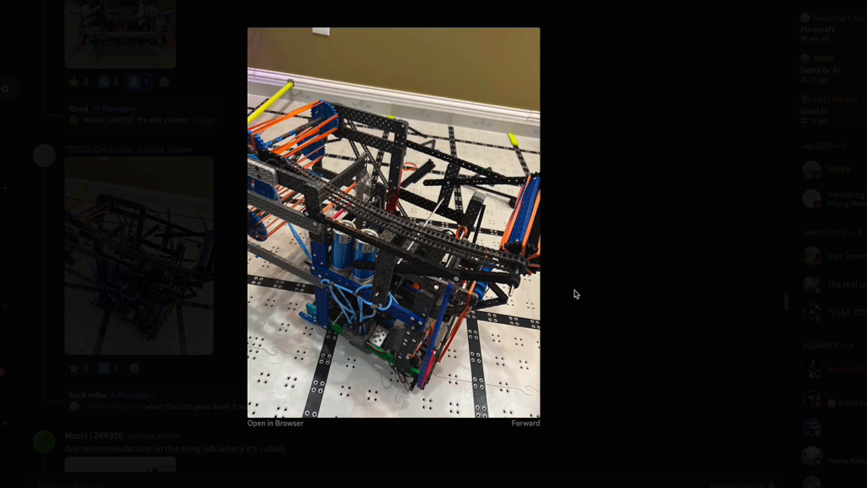